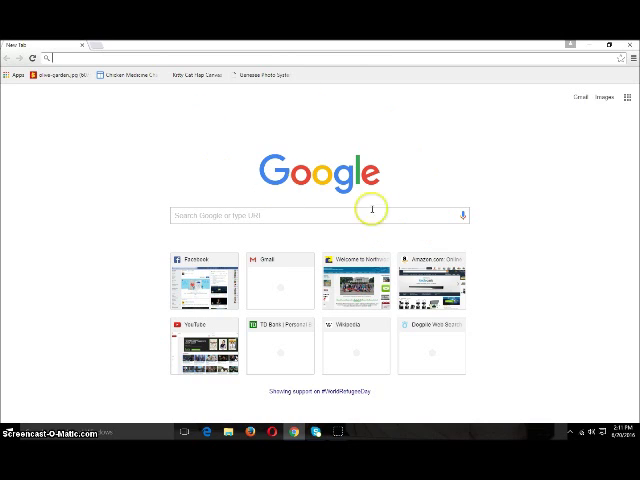
{"action": "mouse_move", "coordinate": [435, 174]}
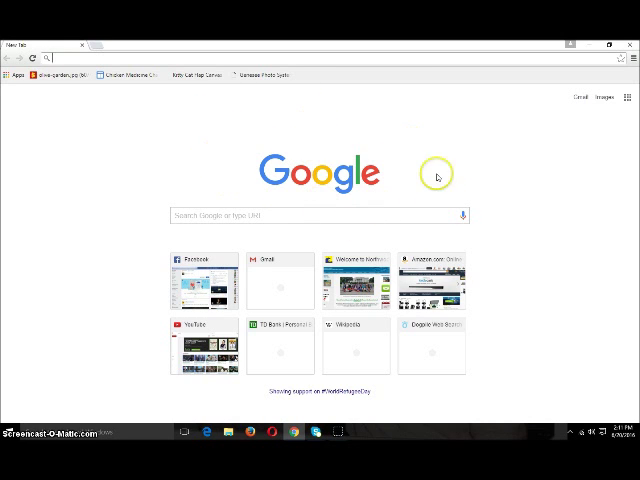
{"action": "mouse_move", "coordinate": [402, 147]}
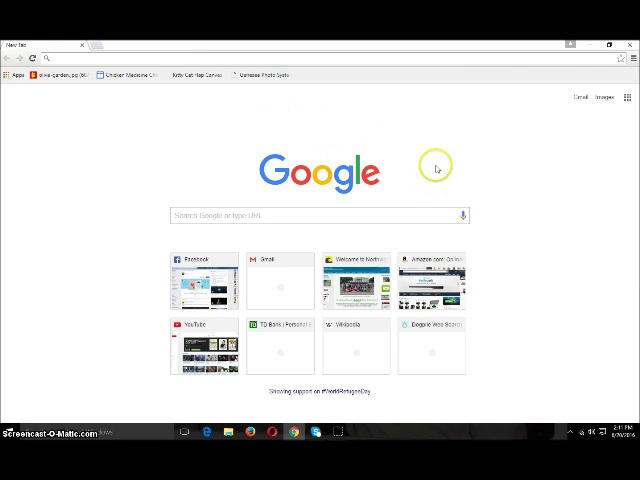
{"action": "mouse_move", "coordinate": [252, 107]}
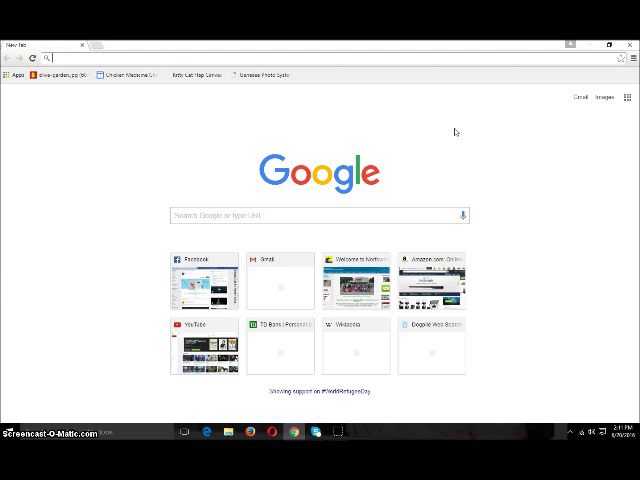
{"action": "type", "text": "www.bluehost.com"}
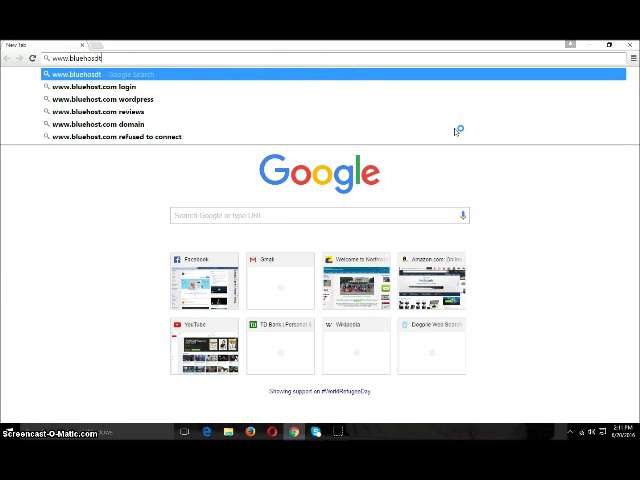
{"action": "type", "text": ".com/web-hosting/cplogin"}
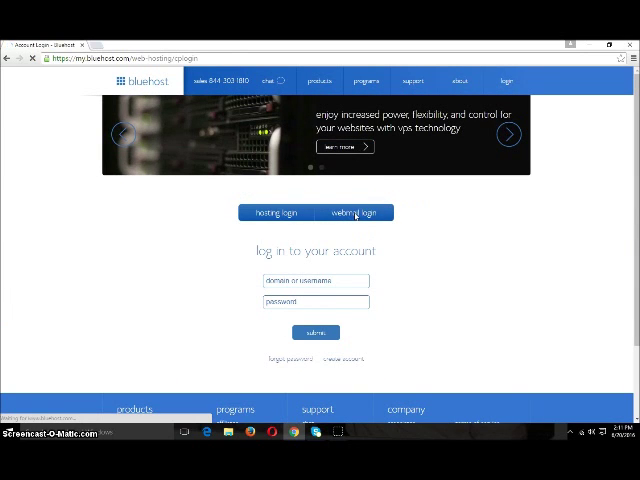
{"action": "left_click", "coordinate": [353, 212]}
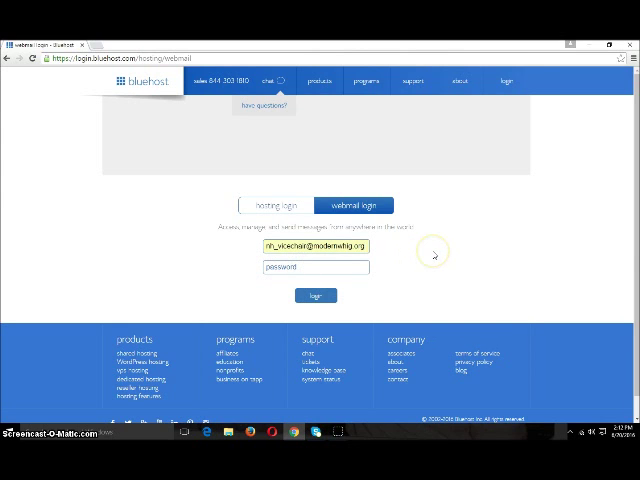
{"action": "left_click", "coordinate": [315, 267]}
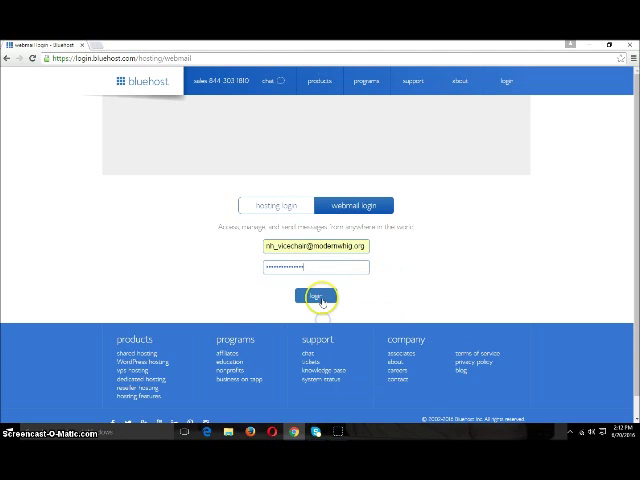
{"action": "left_click", "coordinate": [315, 295]}
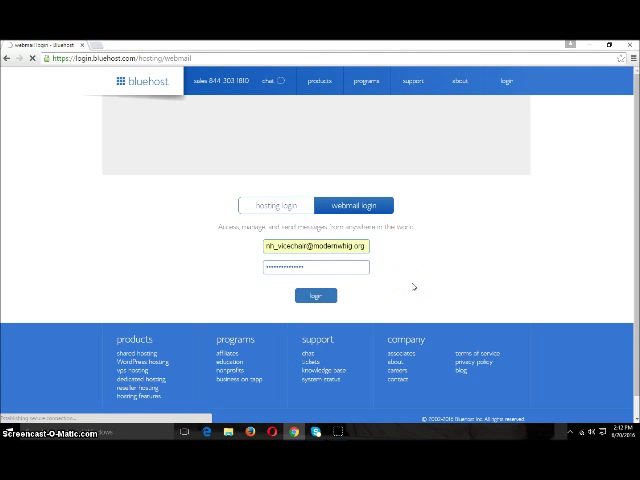
- Complete the login to reach cPanel Webmail home with Horde, Roundcube and SquirrelMail
{"action": "left_click", "coordinate": [315, 294]}
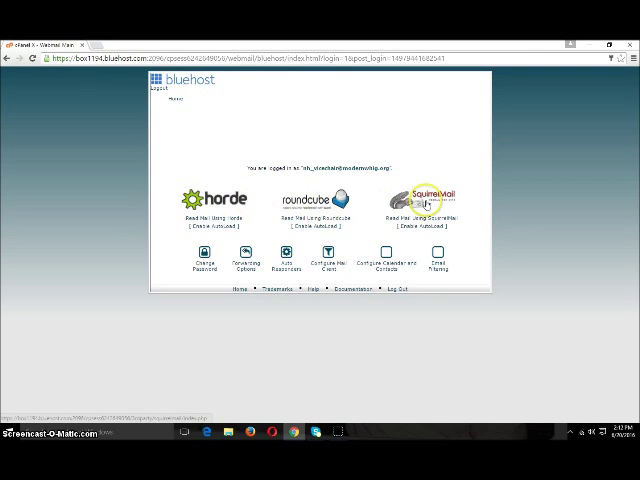
{"action": "mouse_move", "coordinate": [435, 161]}
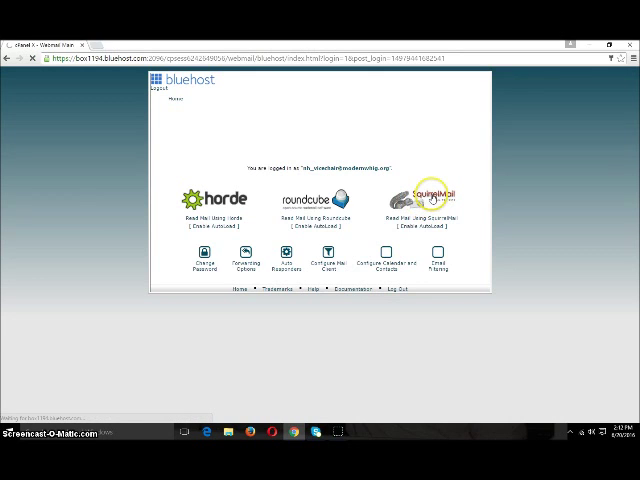
- Open the inbox in SquirrelMail and dismiss the last-connection welcome notice
{"action": "left_click", "coordinate": [428, 196]}
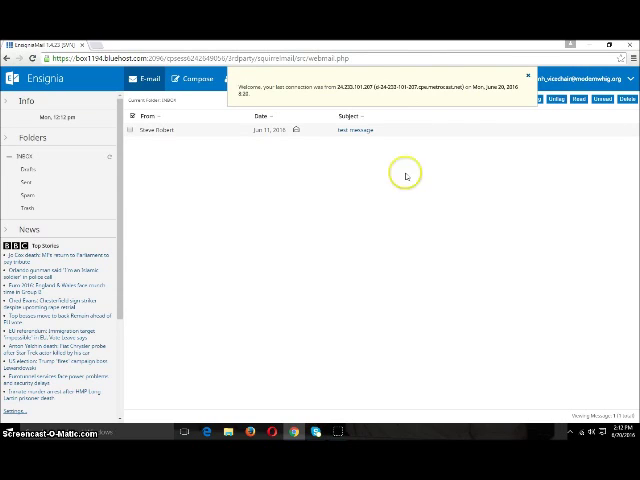
{"action": "mouse_move", "coordinate": [360, 140]}
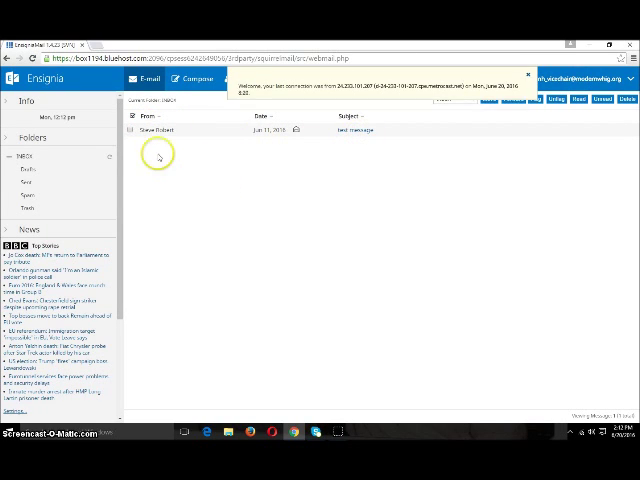
{"action": "left_click", "coordinate": [527, 73]}
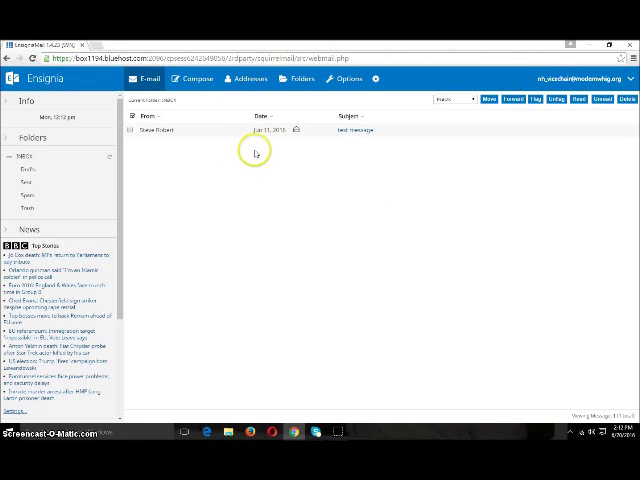
{"action": "mouse_move", "coordinate": [284, 176]}
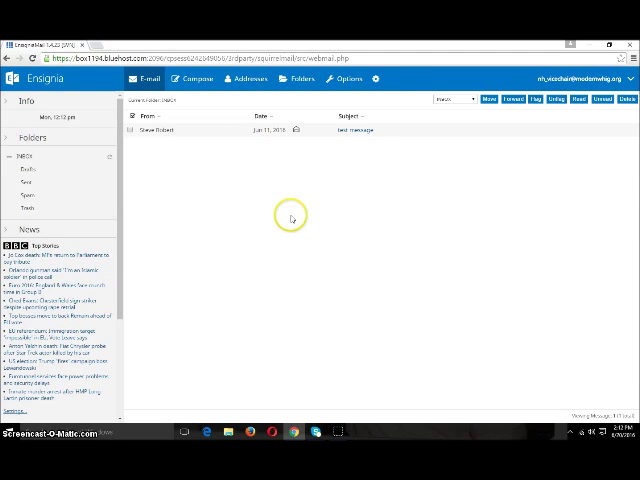
{"action": "mouse_move", "coordinate": [296, 170]}
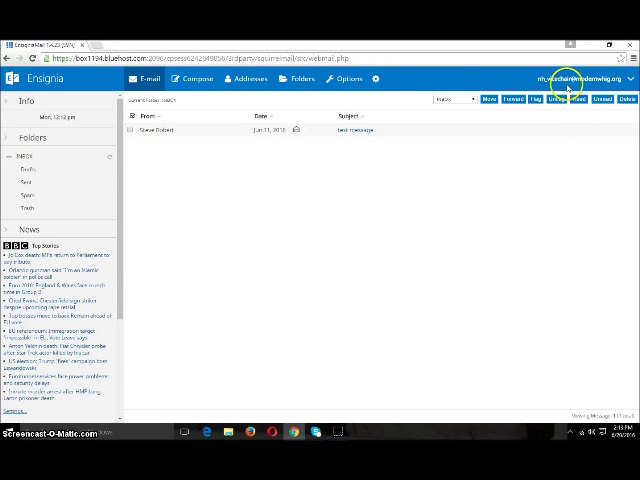
{"action": "mouse_move", "coordinate": [418, 180]}
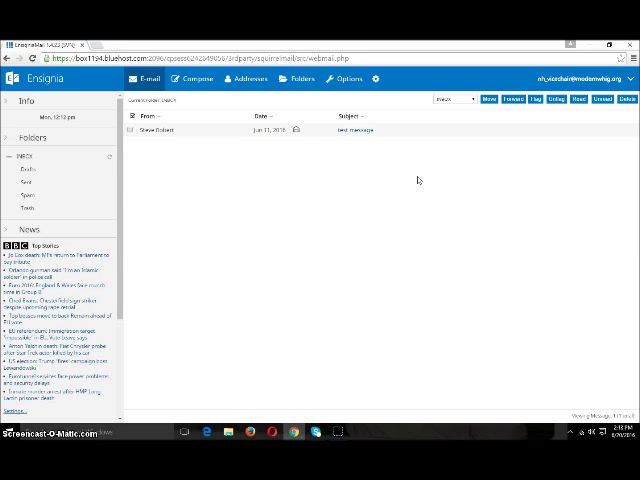
{"action": "mouse_move", "coordinate": [484, 158]}
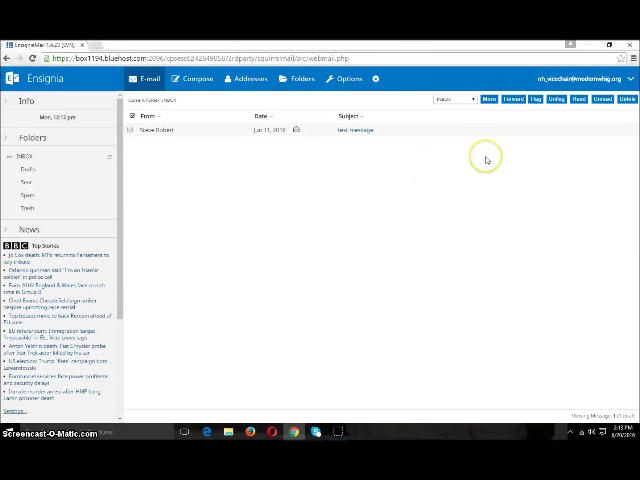
{"action": "mouse_move", "coordinate": [487, 159]}
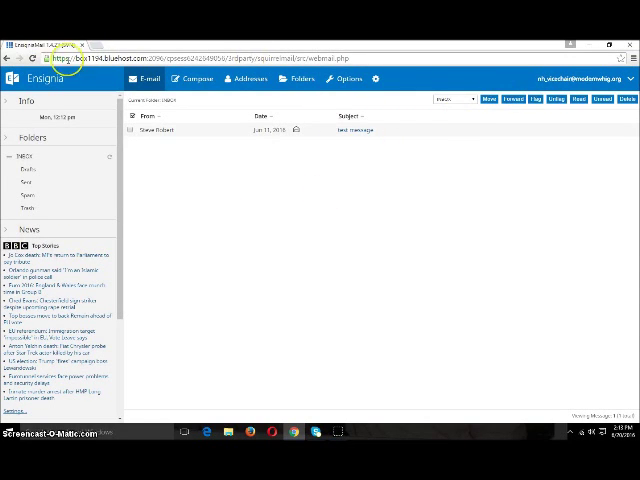
{"action": "mouse_move", "coordinate": [288, 250]}
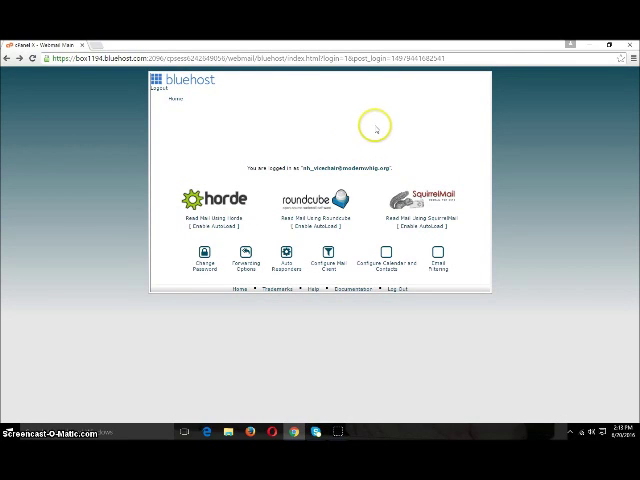
{"action": "mouse_move", "coordinate": [255, 256]}
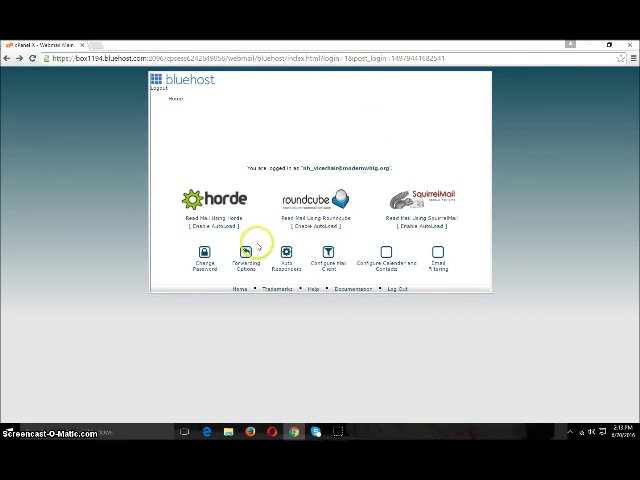
{"action": "mouse_move", "coordinate": [176, 118]}
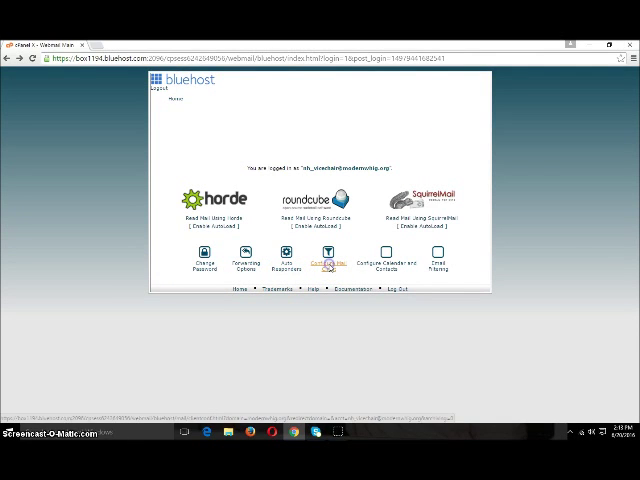
- Open Configure Mail Client and scroll to the SSL/TLS manual server settings and ports
{"action": "left_click", "coordinate": [329, 261]}
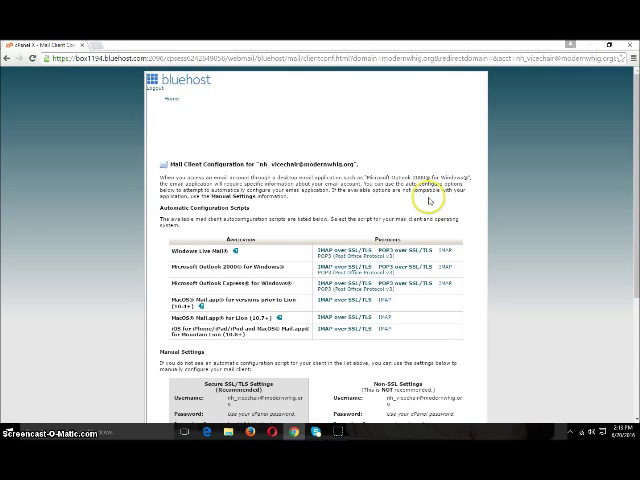
{"action": "scroll", "scroll_direction": "down", "scroll_amount": 3}
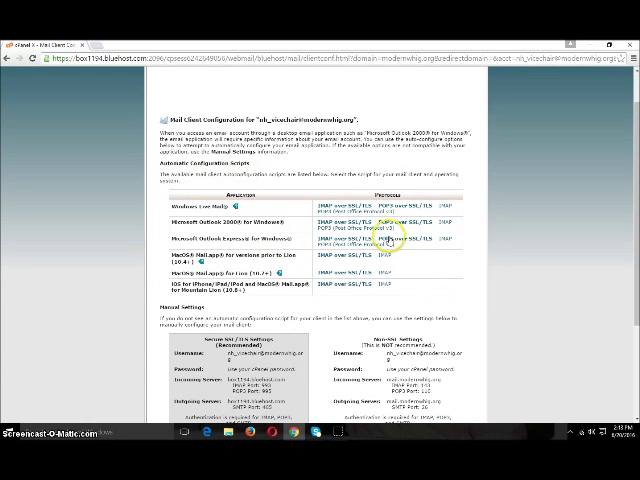
{"action": "mouse_move", "coordinate": [225, 207]}
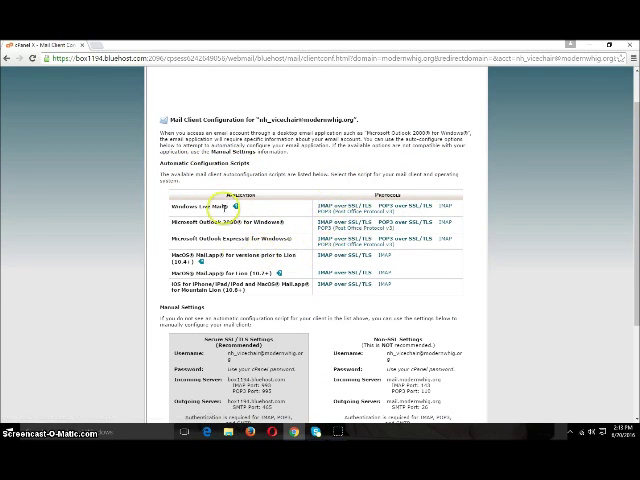
{"action": "scroll", "scroll_direction": "down", "scroll_amount": 3}
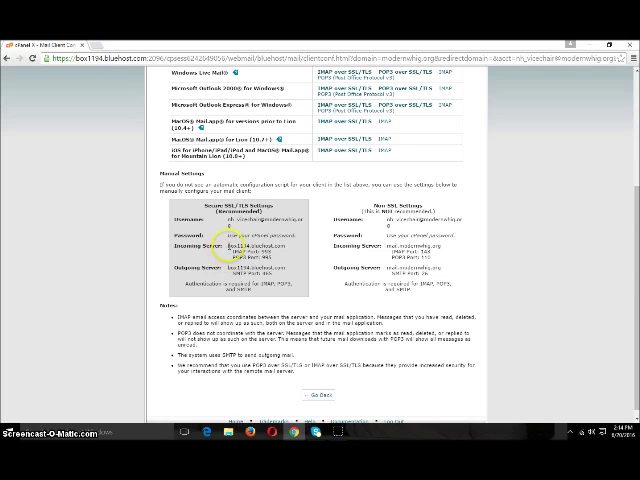
{"action": "mouse_move", "coordinate": [395, 280]}
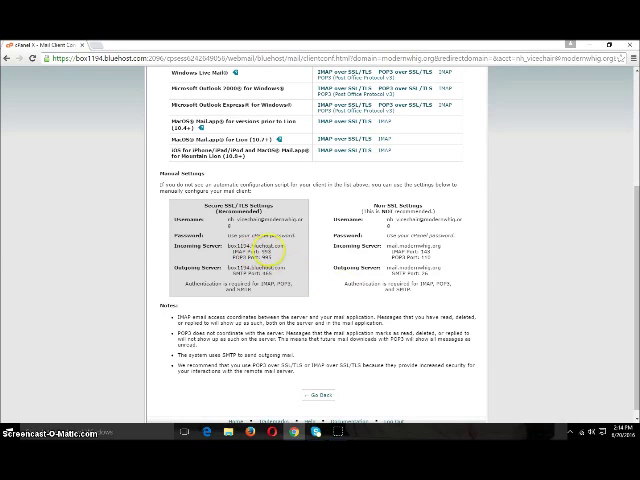
{"action": "mouse_move", "coordinate": [290, 253]}
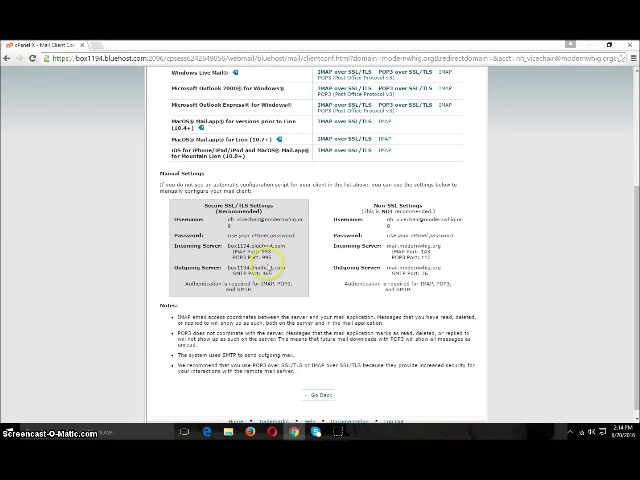
{"action": "mouse_move", "coordinate": [373, 205]}
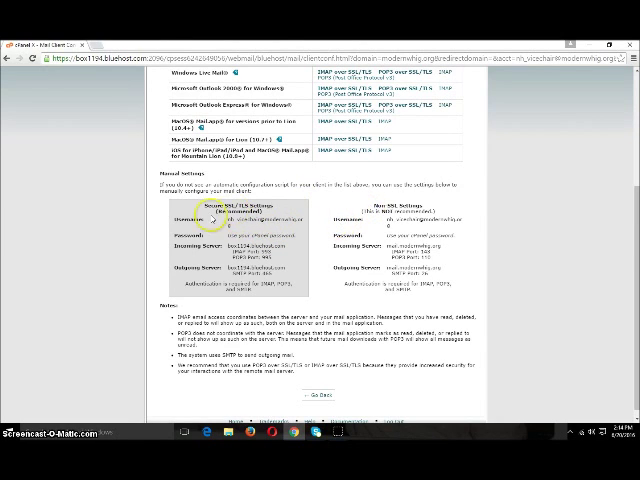
{"action": "mouse_move", "coordinate": [258, 230]}
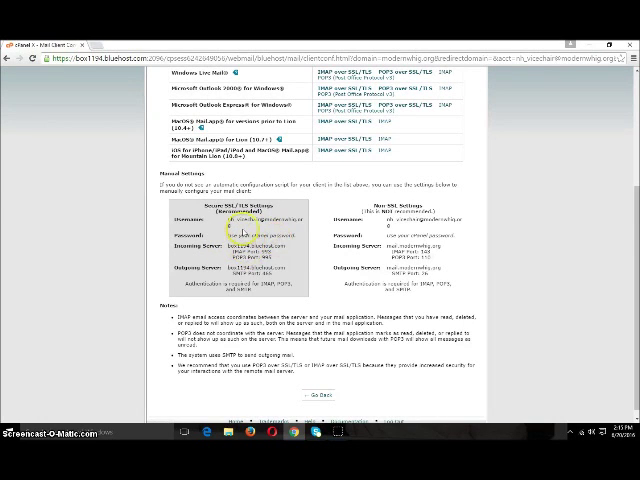
{"action": "mouse_move", "coordinate": [237, 402]}
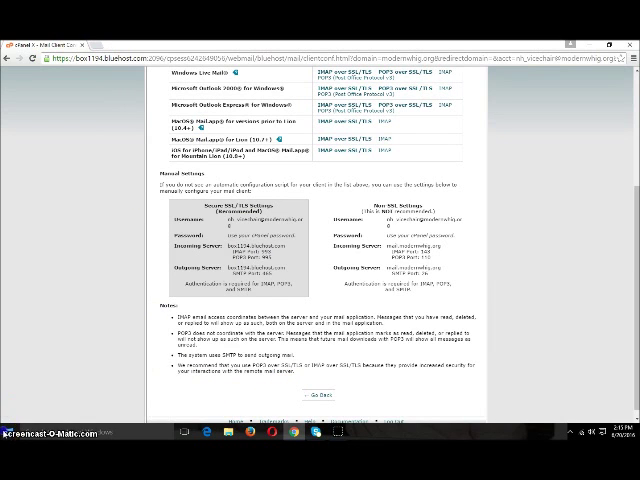
{"action": "left_click", "coordinate": [10, 461]}
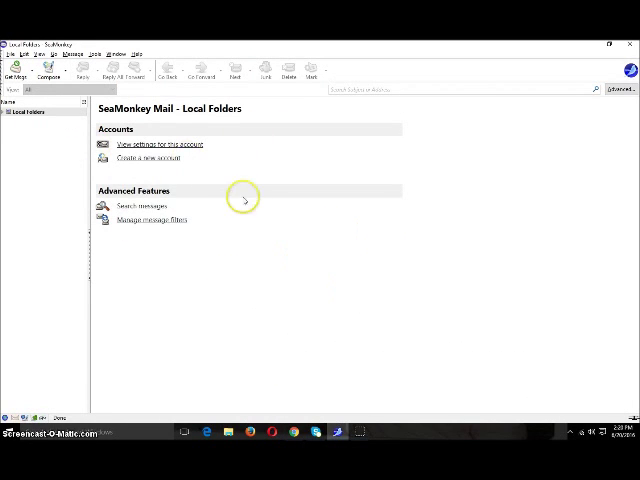
{"action": "mouse_move", "coordinate": [190, 175]}
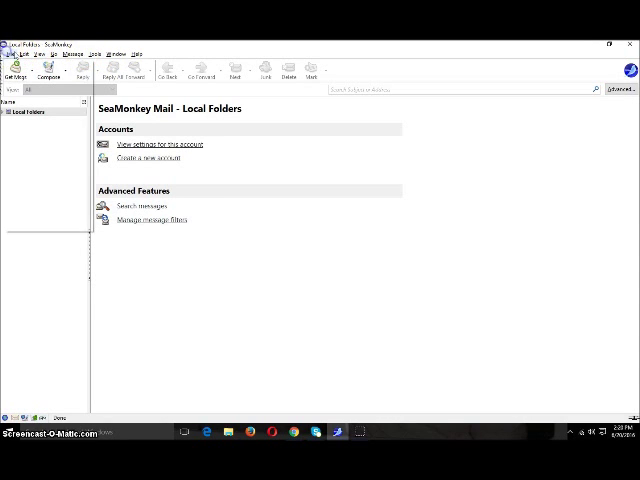
- Launch the Account Wizard with 'Create a new account' on the Local Folders page
{"action": "left_click", "coordinate": [98, 53]}
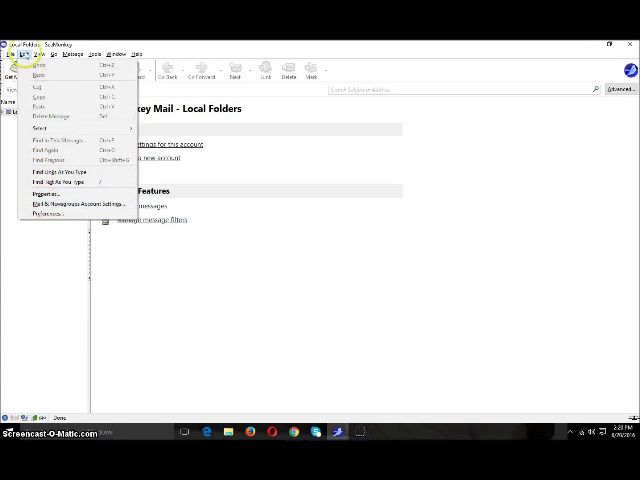
{"action": "mouse_move", "coordinate": [70, 204]}
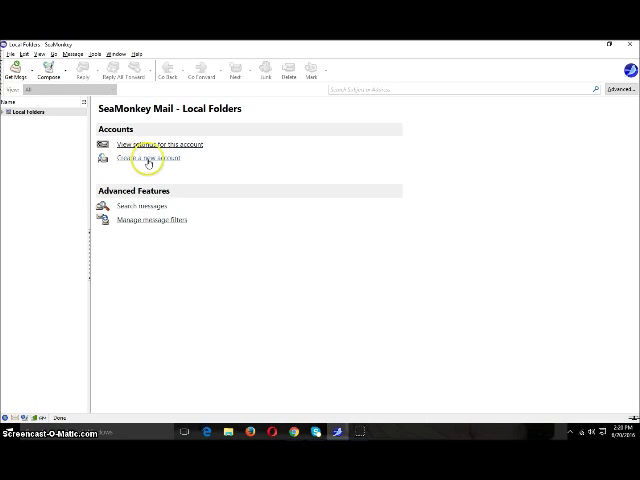
{"action": "left_click", "coordinate": [148, 157]}
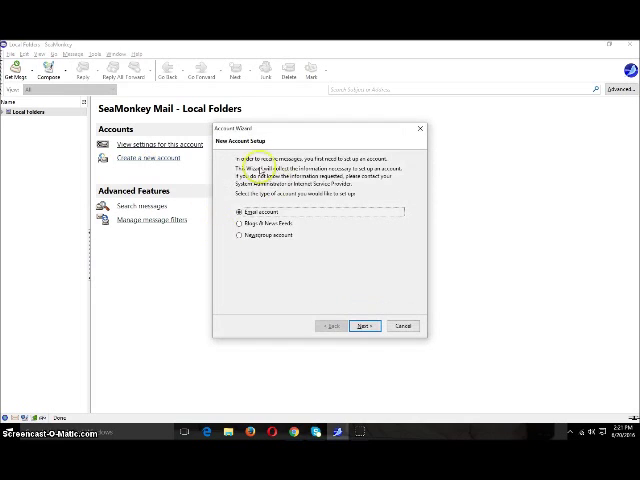
{"action": "mouse_move", "coordinate": [317, 241]}
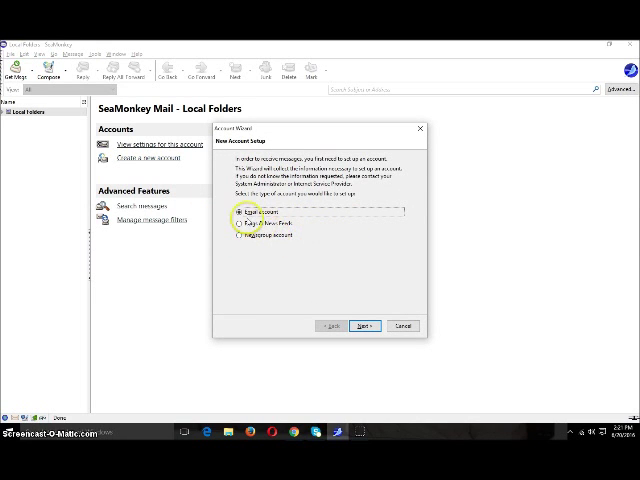
- Enter the identity, then POP server box1194.bluehost.com, port 995, full email as user name
{"action": "left_click", "coordinate": [364, 325]}
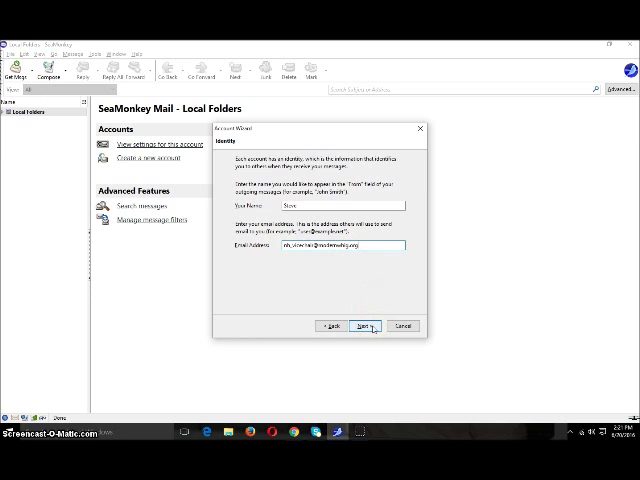
{"action": "left_click", "coordinate": [366, 325]}
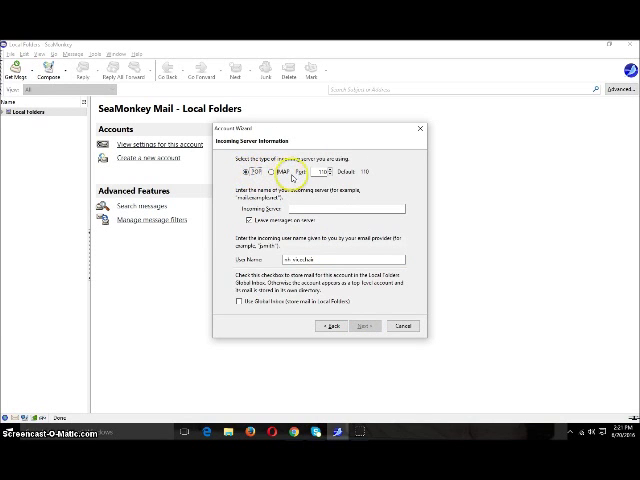
{"action": "left_click", "coordinate": [249, 174]}
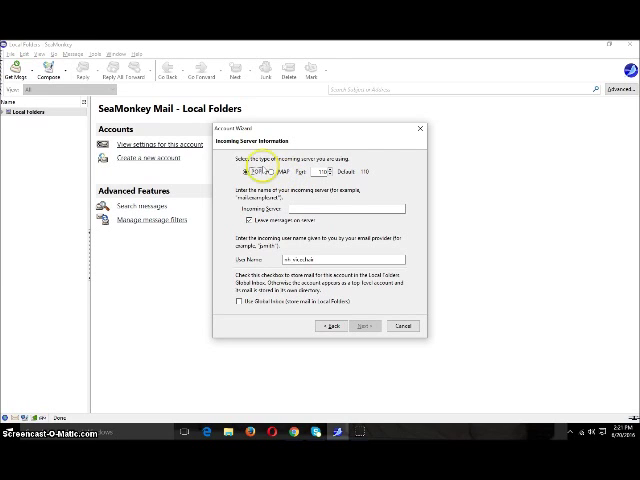
{"action": "mouse_move", "coordinate": [349, 382]}
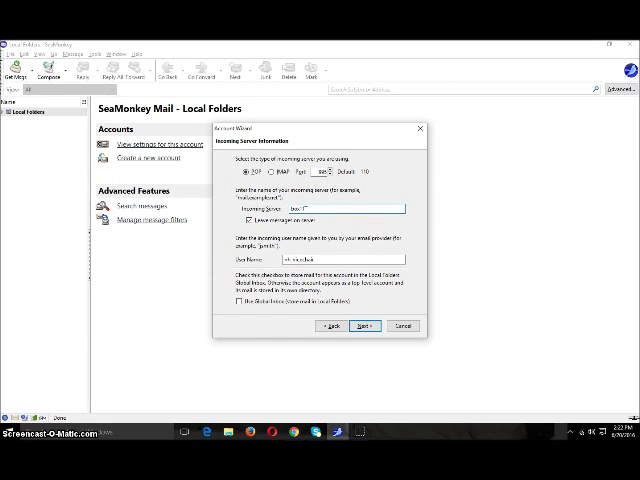
{"action": "type", "text": "954.bluehc"}
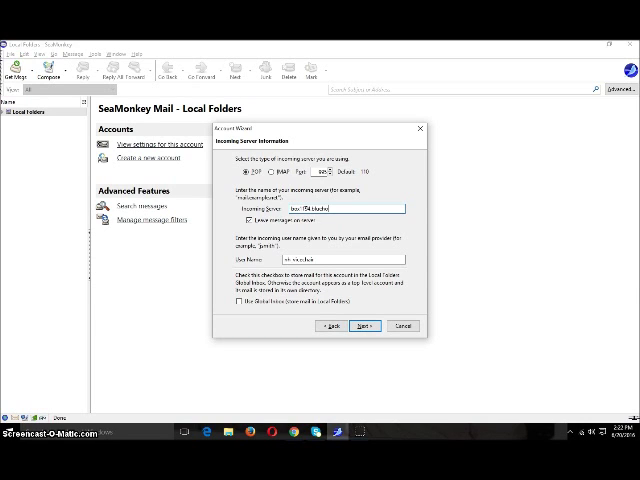
{"action": "type", "text": ".com"}
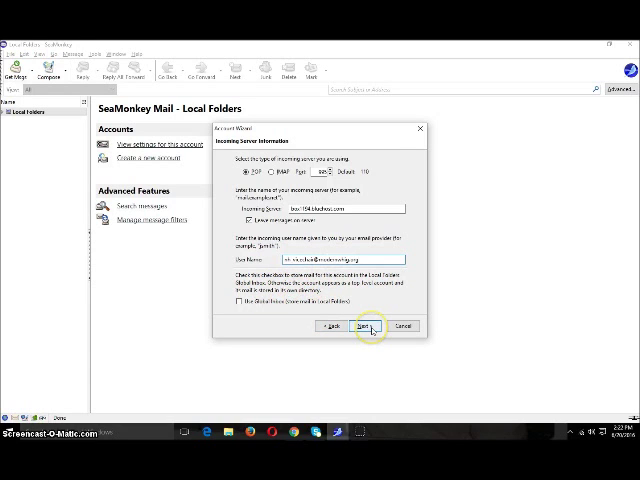
{"action": "left_click", "coordinate": [366, 326]}
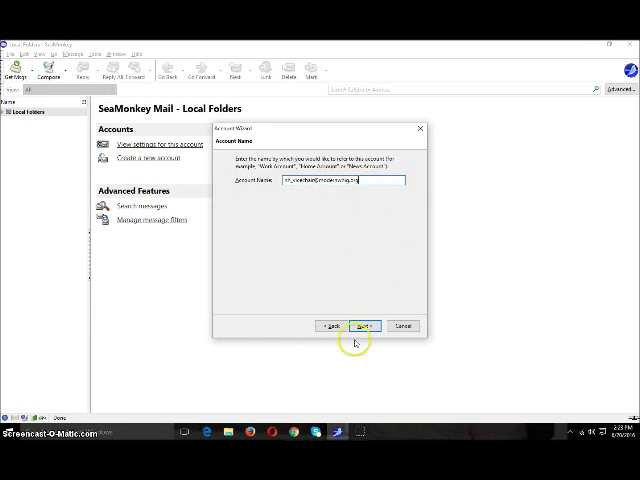
- Accept the account name, review the Congratulations summary, and finish the wizard
{"action": "left_click", "coordinate": [364, 325]}
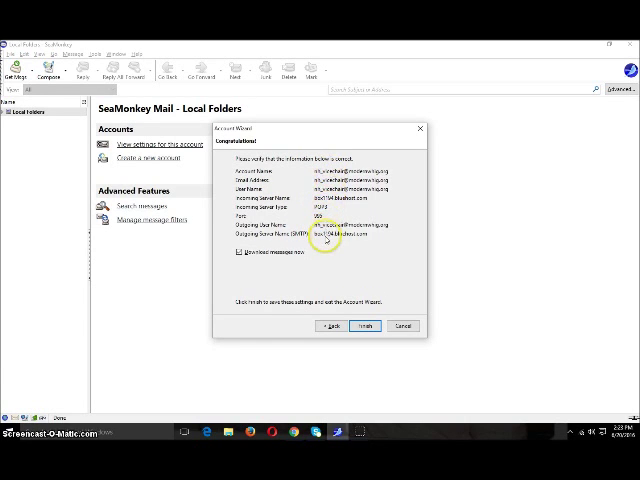
{"action": "mouse_move", "coordinate": [320, 245]}
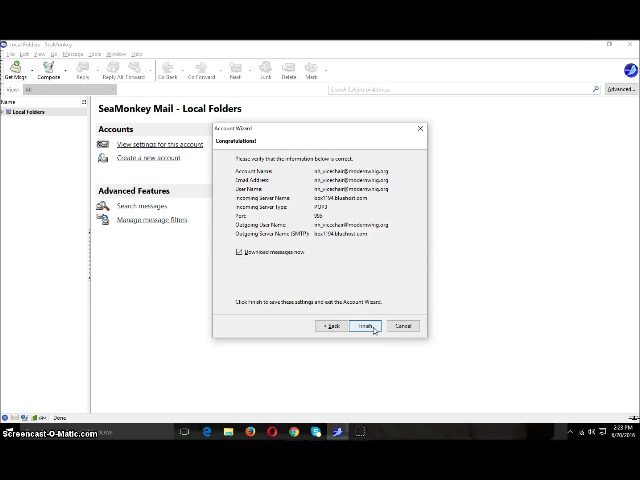
{"action": "left_click", "coordinate": [372, 326]}
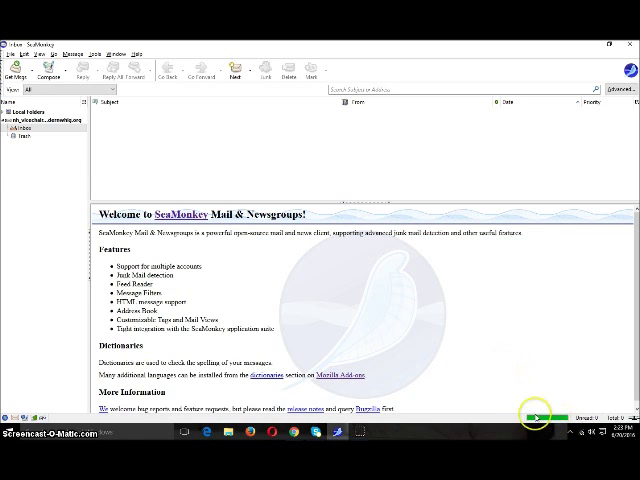
{"action": "mouse_move", "coordinate": [475, 340]}
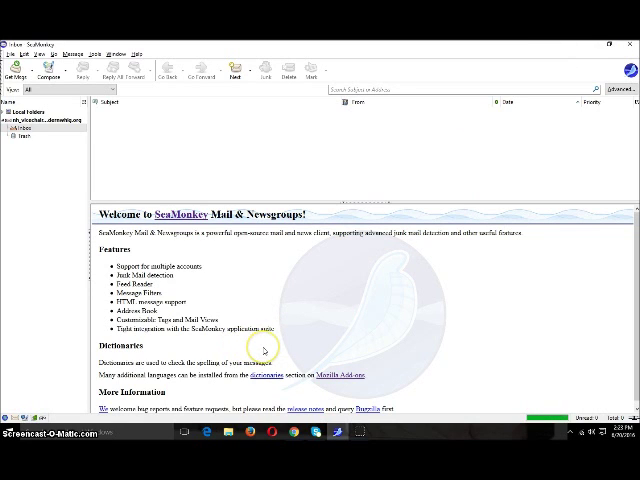
{"action": "mouse_move", "coordinate": [418, 321]}
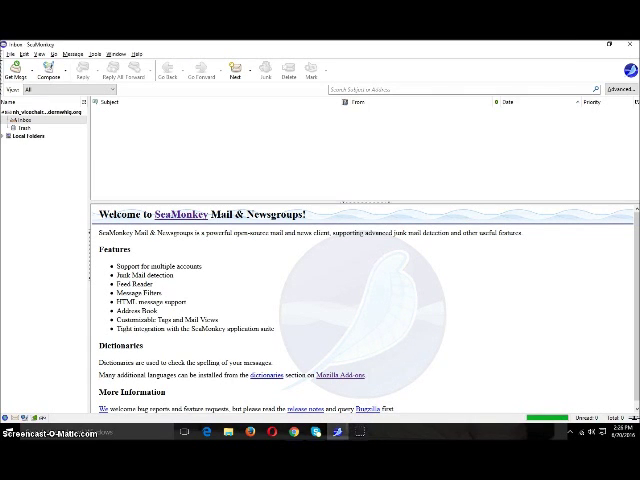
{"action": "mouse_move", "coordinate": [411, 138]}
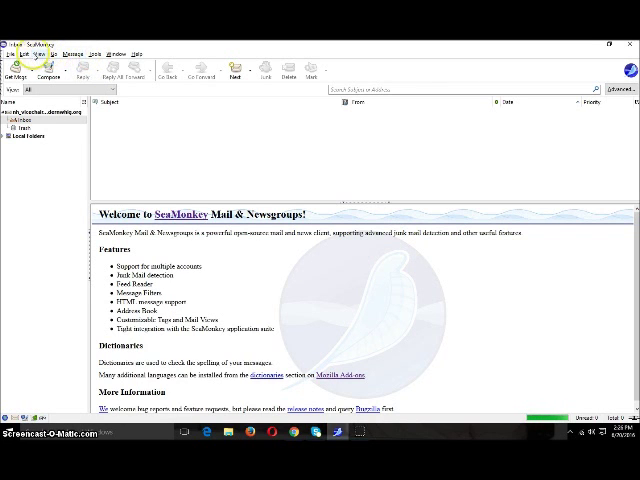
- Review the account's POP Server Settings and connection security options, then close Account Settings
{"action": "left_click", "coordinate": [20, 45]}
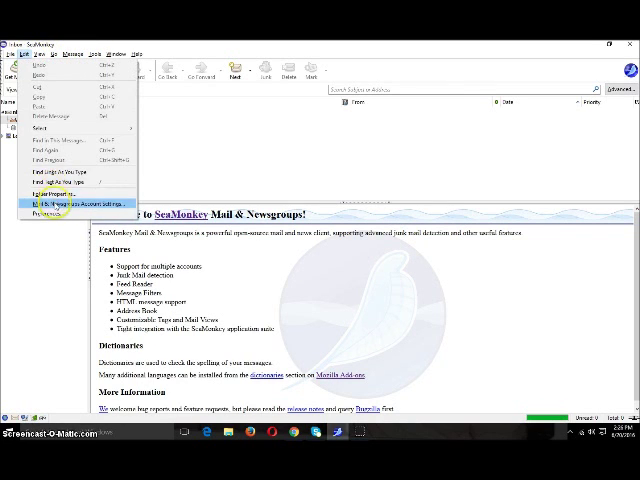
{"action": "left_click", "coordinate": [60, 205]}
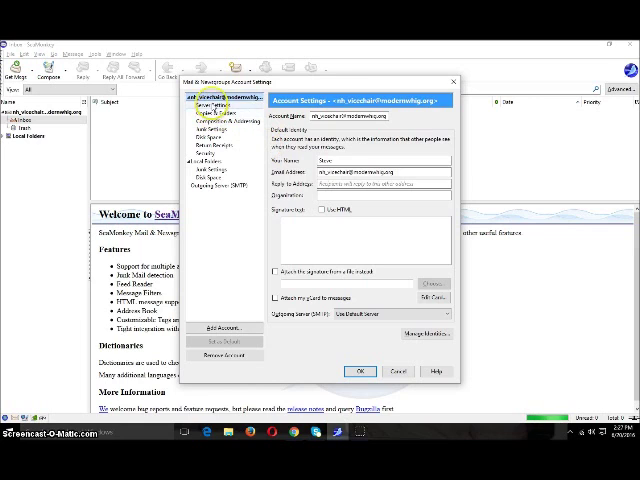
{"action": "left_click", "coordinate": [213, 105]}
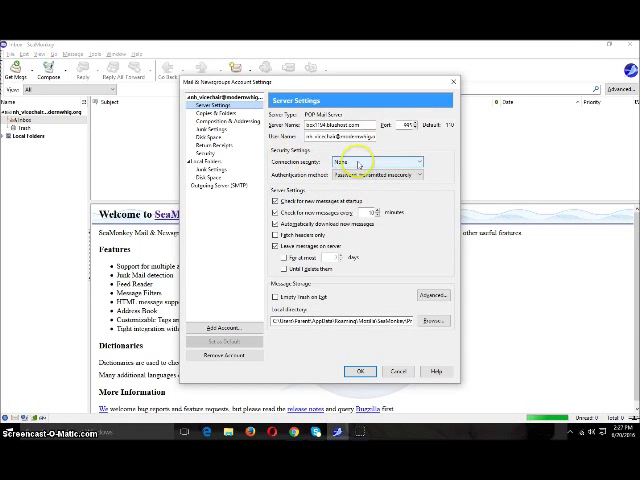
{"action": "left_click", "coordinate": [428, 161]}
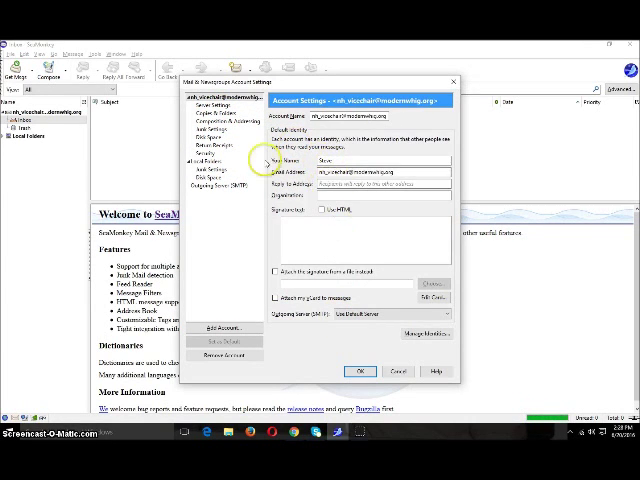
{"action": "mouse_move", "coordinate": [347, 355]}
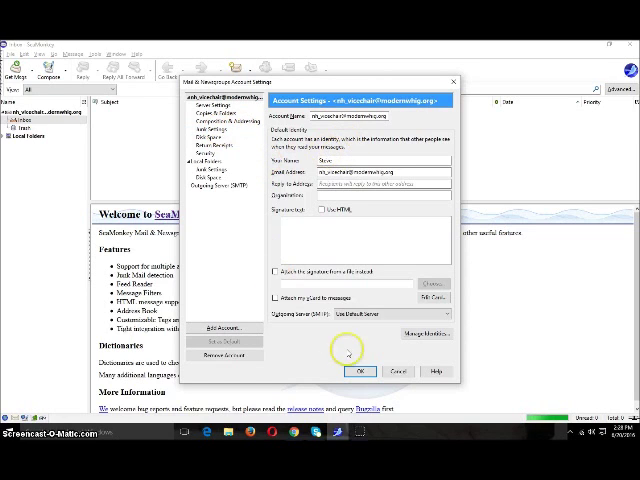
{"action": "left_click", "coordinate": [371, 371]}
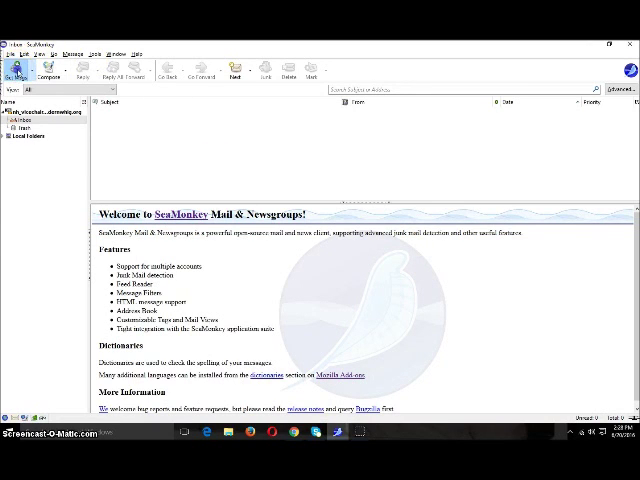
{"action": "left_click", "coordinate": [16, 66]}
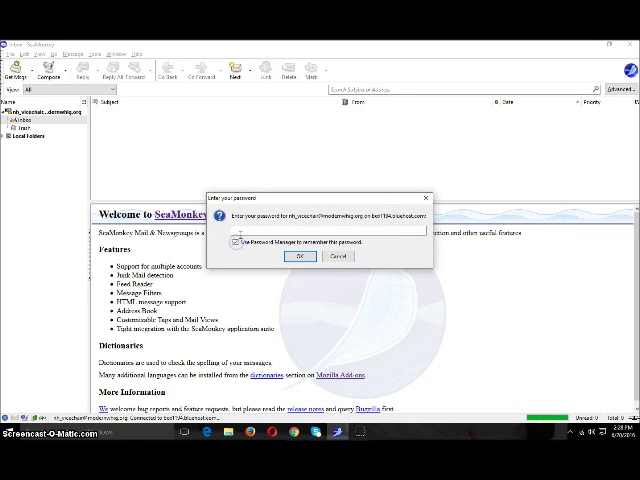
{"action": "right_click", "coordinate": [250, 242]}
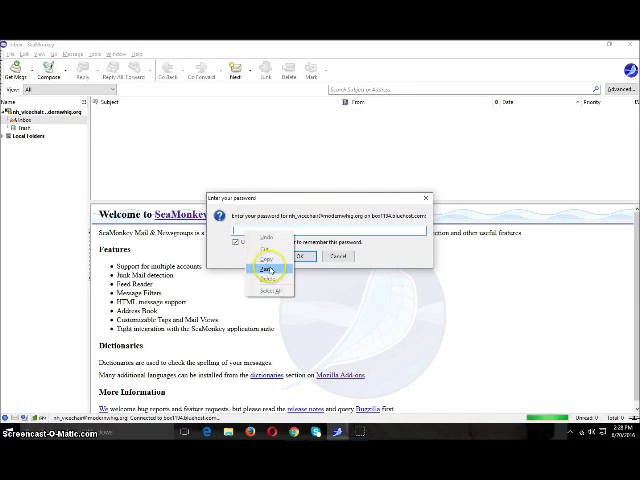
{"action": "left_click", "coordinate": [296, 248]}
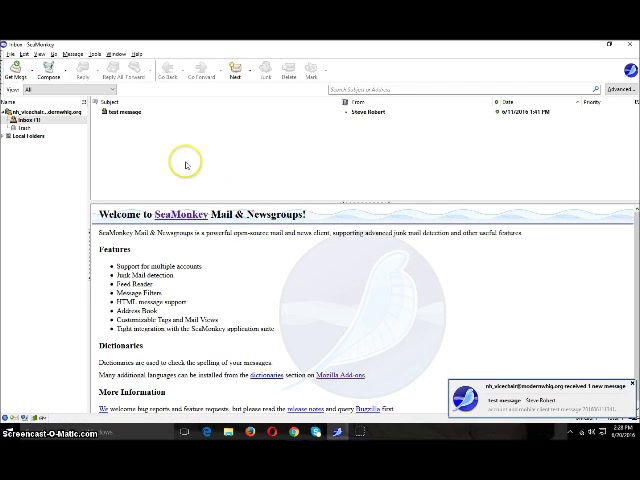
{"action": "mouse_move", "coordinate": [533, 118]}
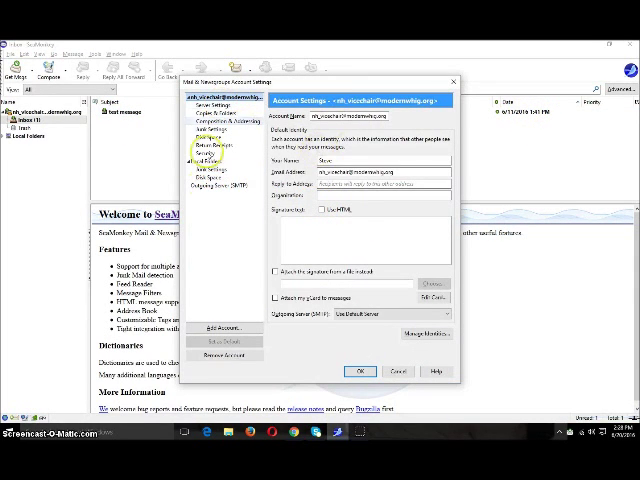
- Set SMTP to SSL/TLS port 465 with normal password, confirm POP uses SSL/TLS 995
{"action": "left_click", "coordinate": [221, 190]}
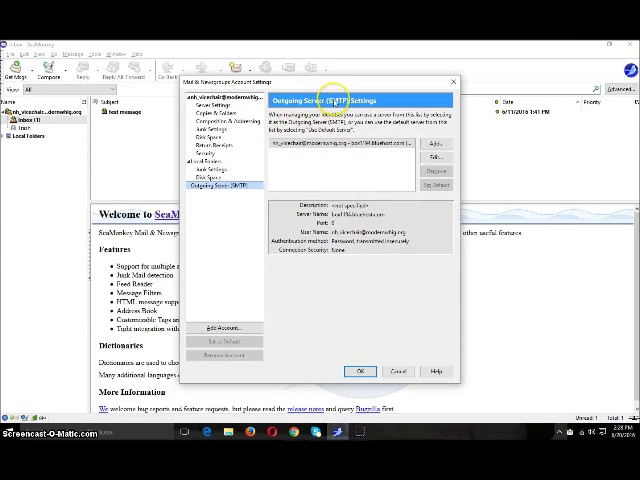
{"action": "mouse_move", "coordinate": [497, 115]}
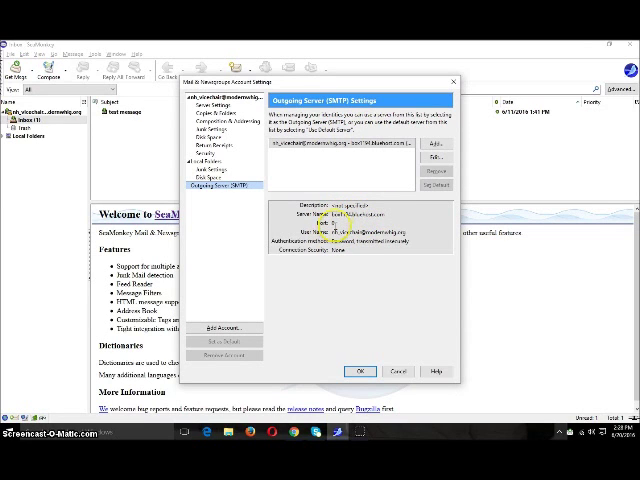
{"action": "left_click", "coordinate": [427, 155]}
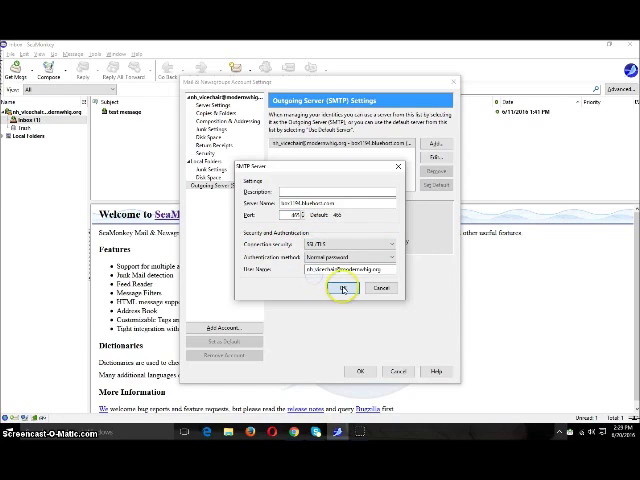
{"action": "left_click", "coordinate": [344, 288]}
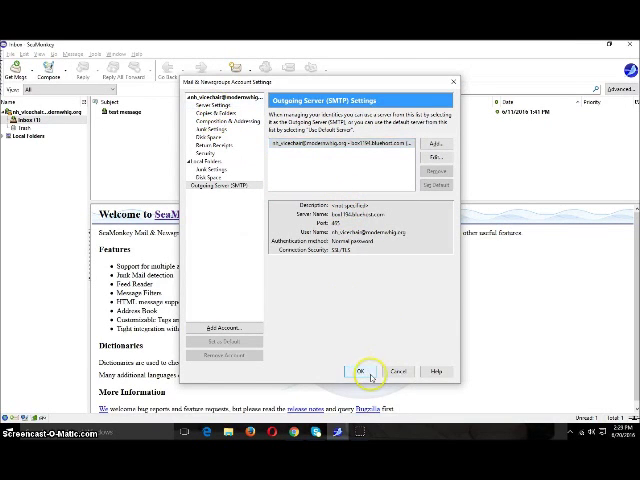
{"action": "left_click", "coordinate": [359, 371]}
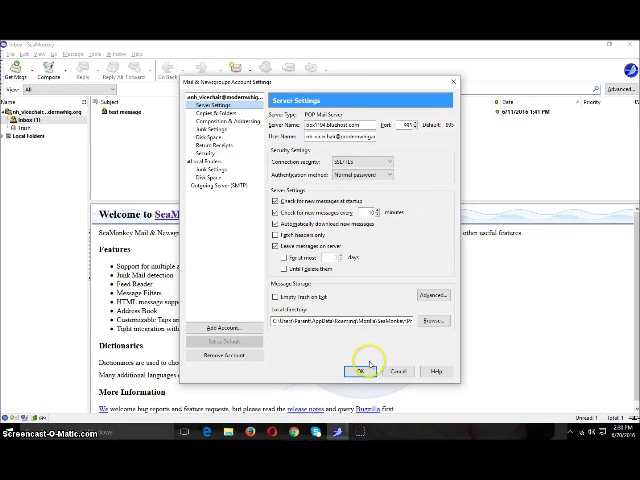
{"action": "left_click", "coordinate": [364, 371]}
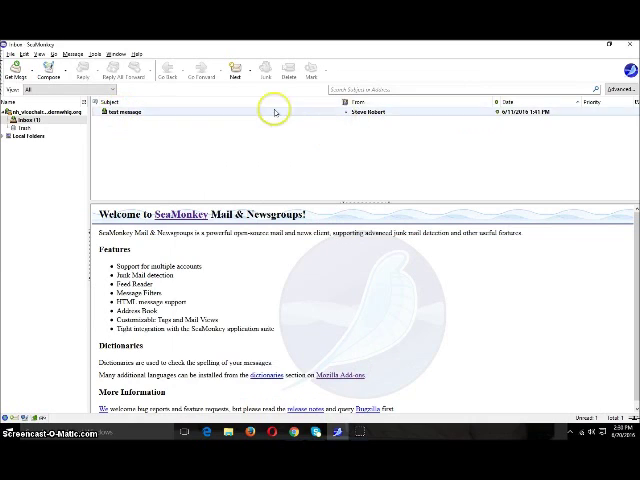
{"action": "mouse_move", "coordinate": [337, 139]}
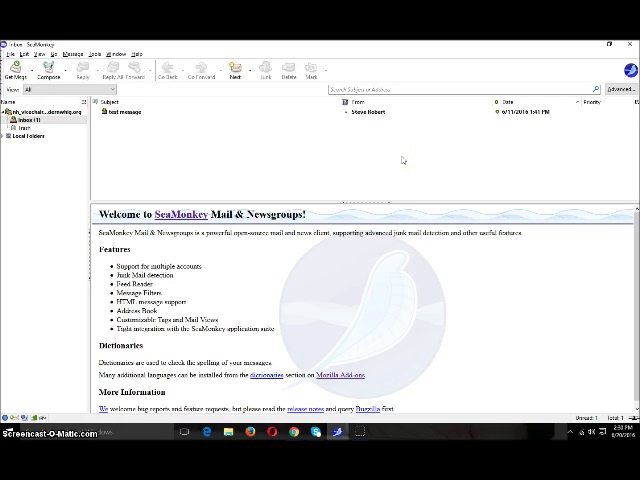
{"action": "mouse_move", "coordinate": [338, 122]}
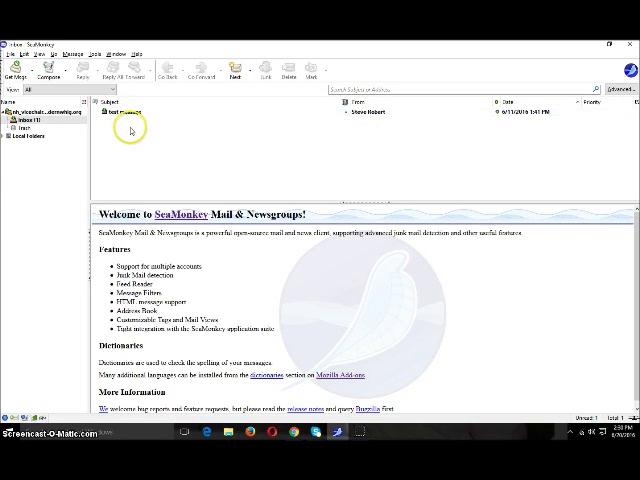
- Preview the test message, then return to Bluehost's webmail home in Chrome
{"action": "left_click", "coordinate": [130, 115]}
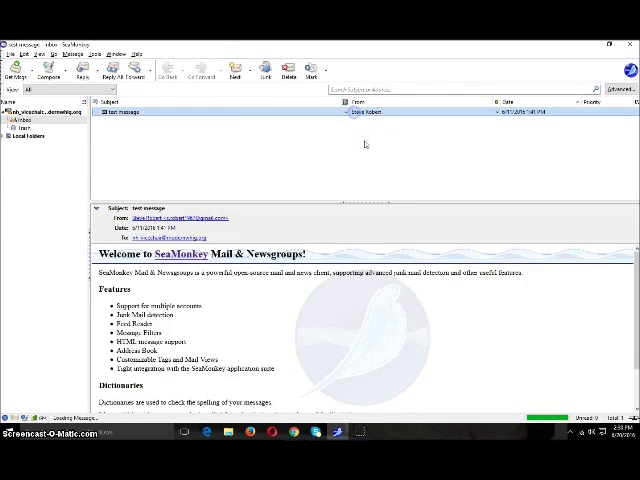
{"action": "left_click", "coordinate": [268, 73]}
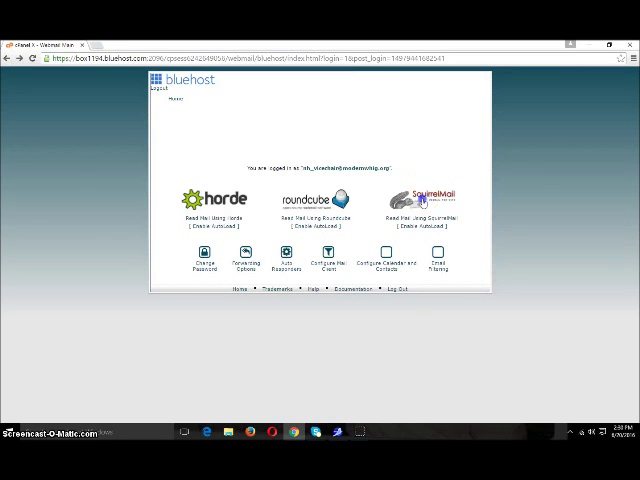
{"action": "left_click", "coordinate": [435, 197]}
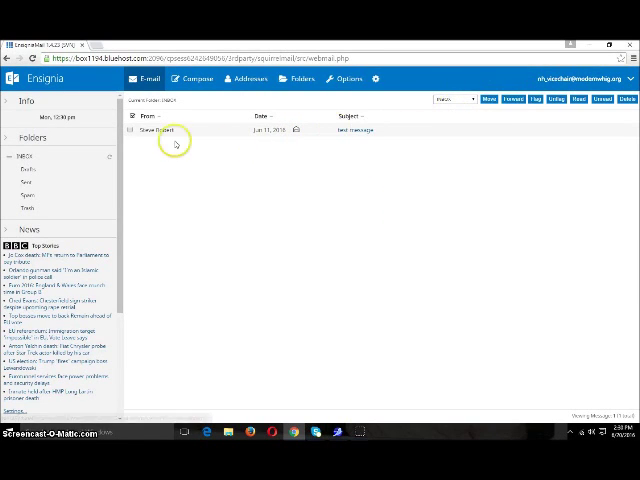
{"action": "mouse_move", "coordinate": [343, 266]}
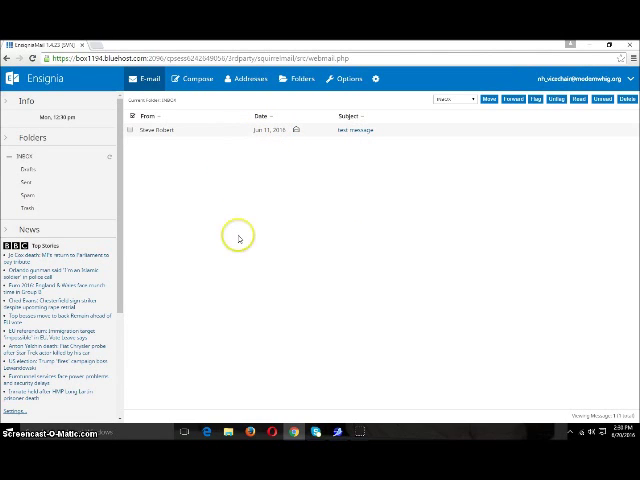
{"action": "mouse_move", "coordinate": [303, 176]}
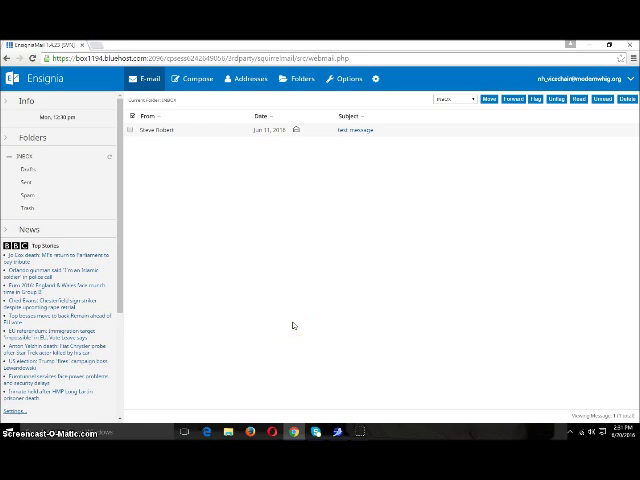
{"action": "mouse_move", "coordinate": [46, 186]}
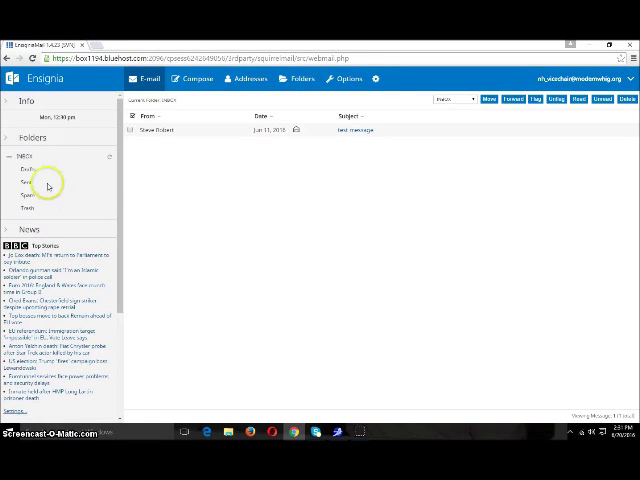
{"action": "mouse_move", "coordinate": [357, 228]}
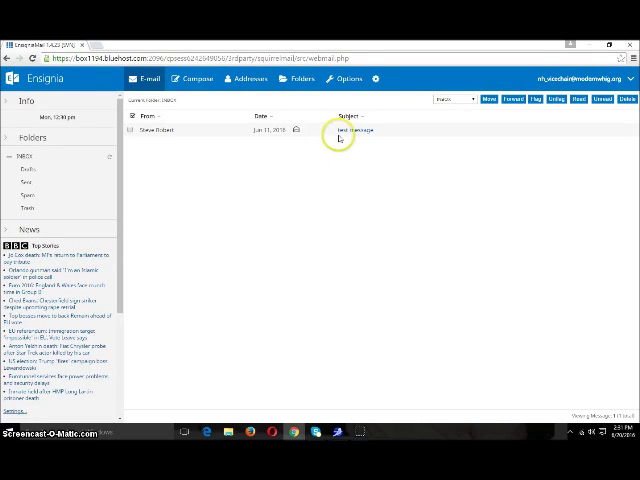
{"action": "mouse_move", "coordinate": [375, 175]}
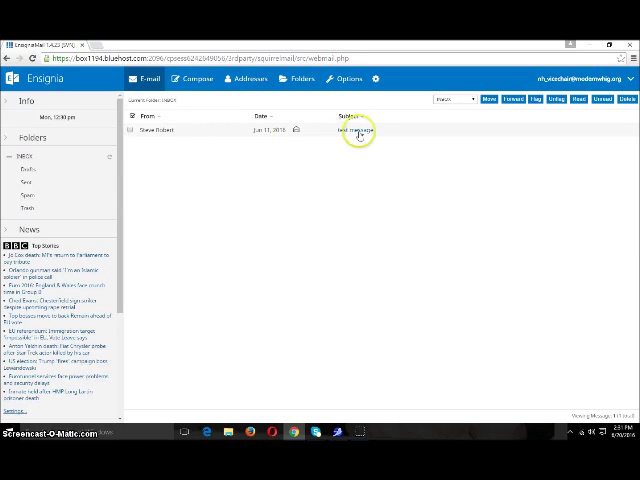
{"action": "mouse_move", "coordinate": [366, 155]}
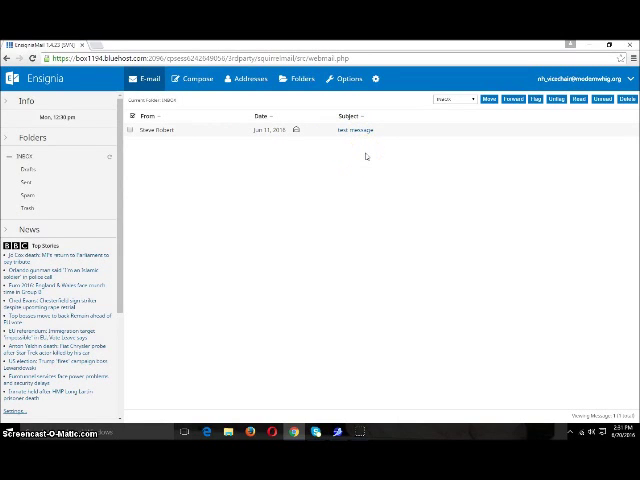
{"action": "mouse_move", "coordinate": [448, 168]}
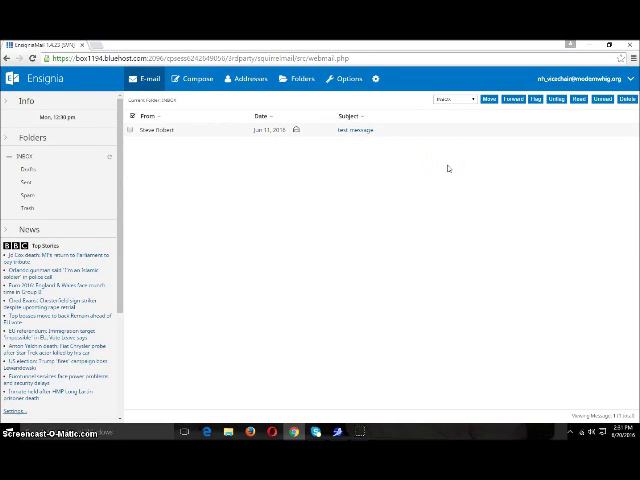